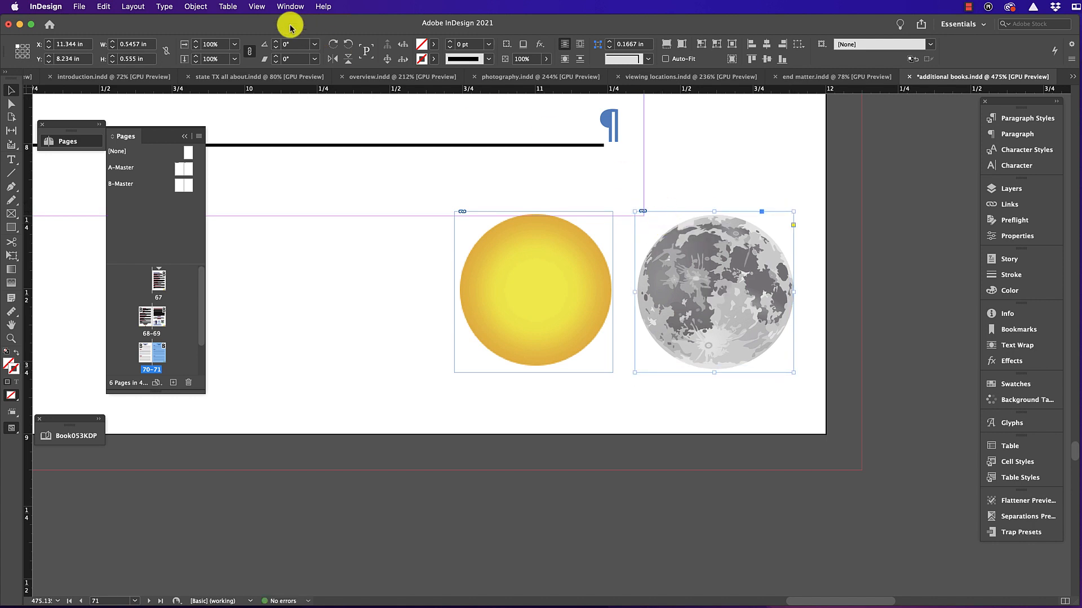
Open the View menu to inspect Grids & Guides, where Snap to Document Grid blocks Smart Guides
left_click(256, 6)
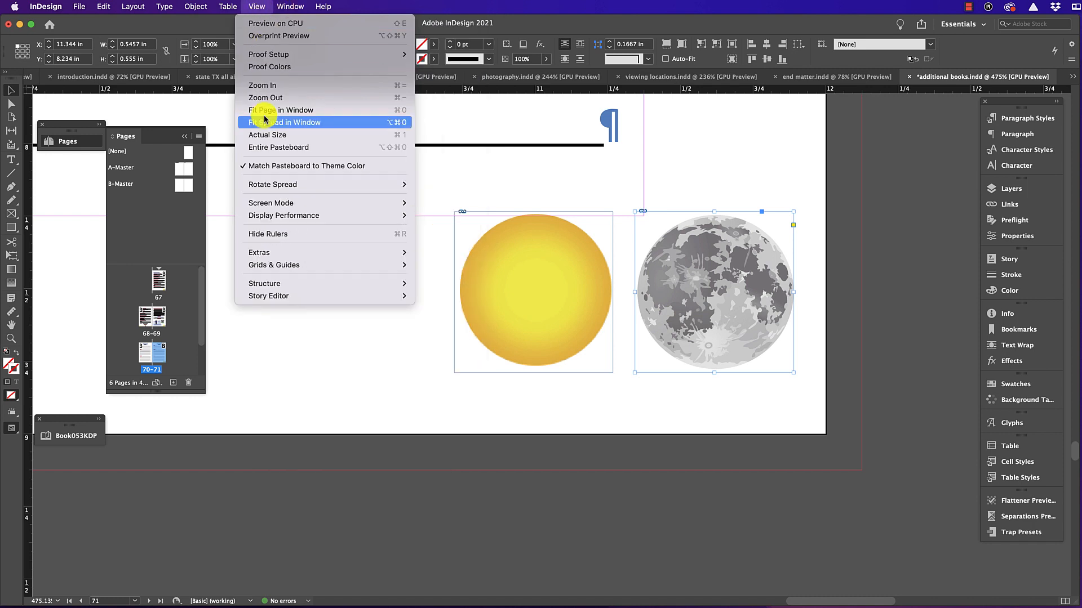
mouse_move(273, 264)
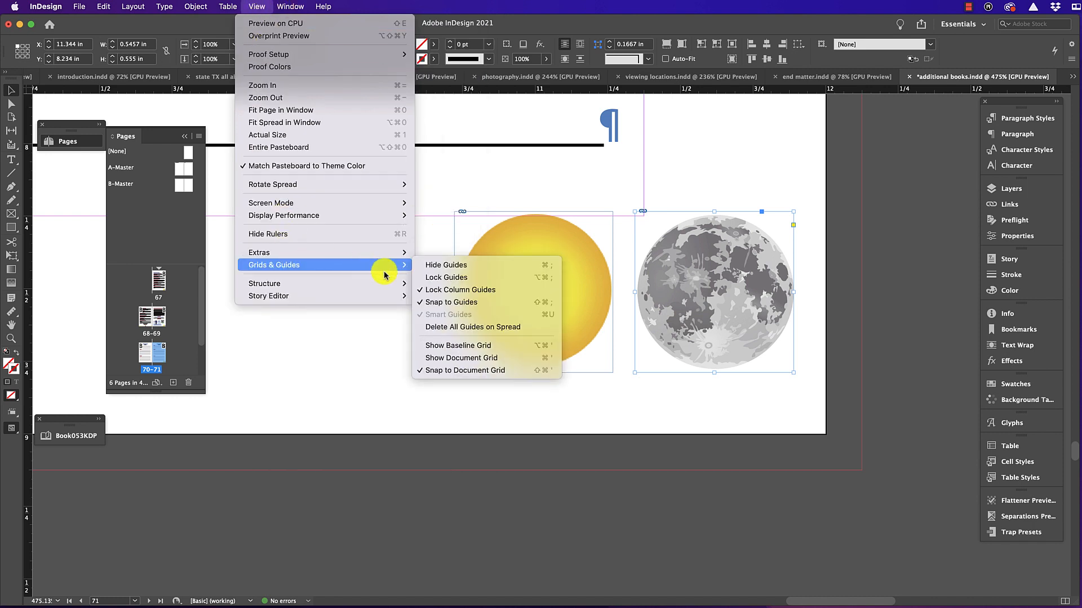
mouse_move(474, 319)
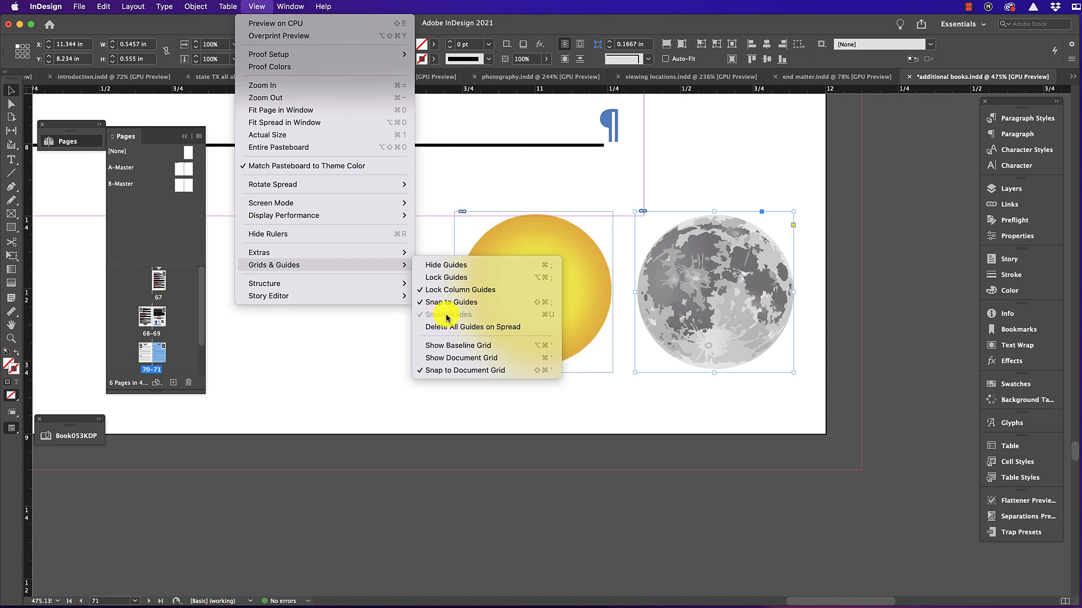
mouse_move(462, 317)
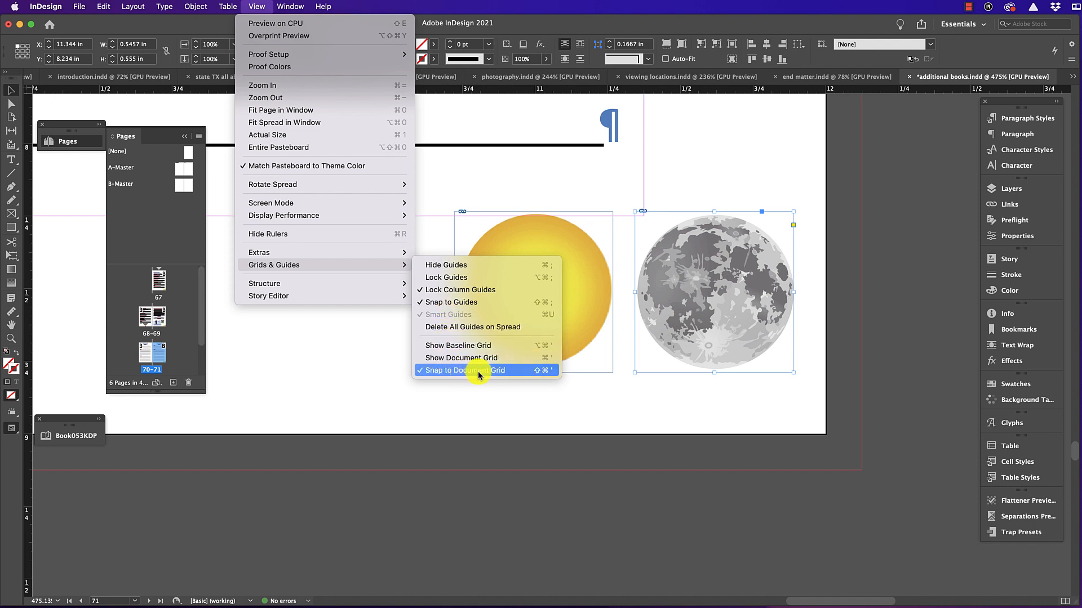
Uncheck Snap to Document Grid and reopen the View menu to confirm Smart Guides is available
left_click(468, 371)
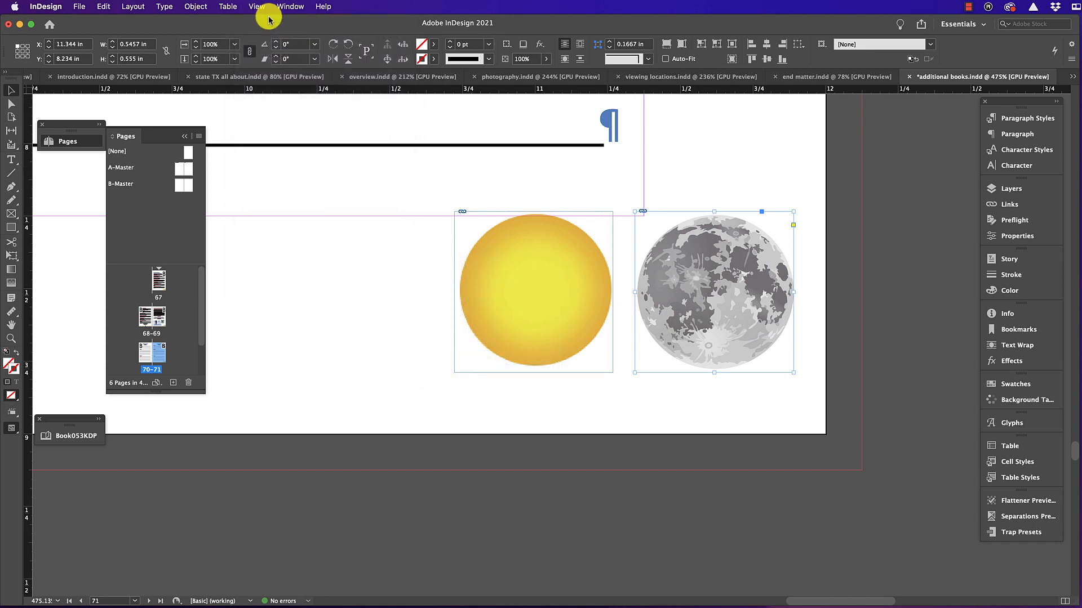
left_click(256, 7)
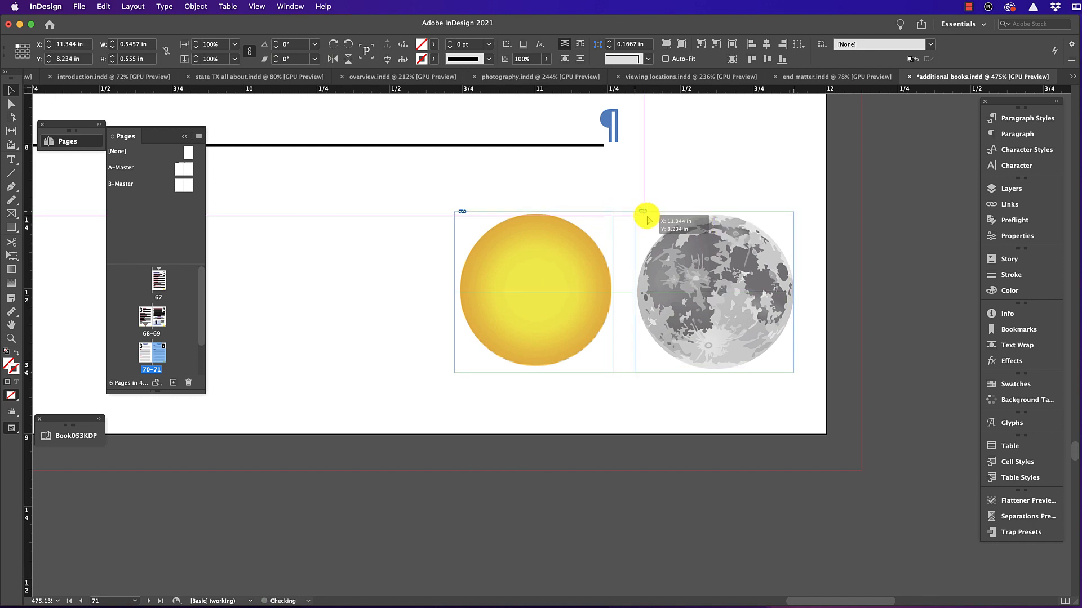
Drop the moon image level with the sun where the green Smart Guides align their edges
left_click(714, 292)
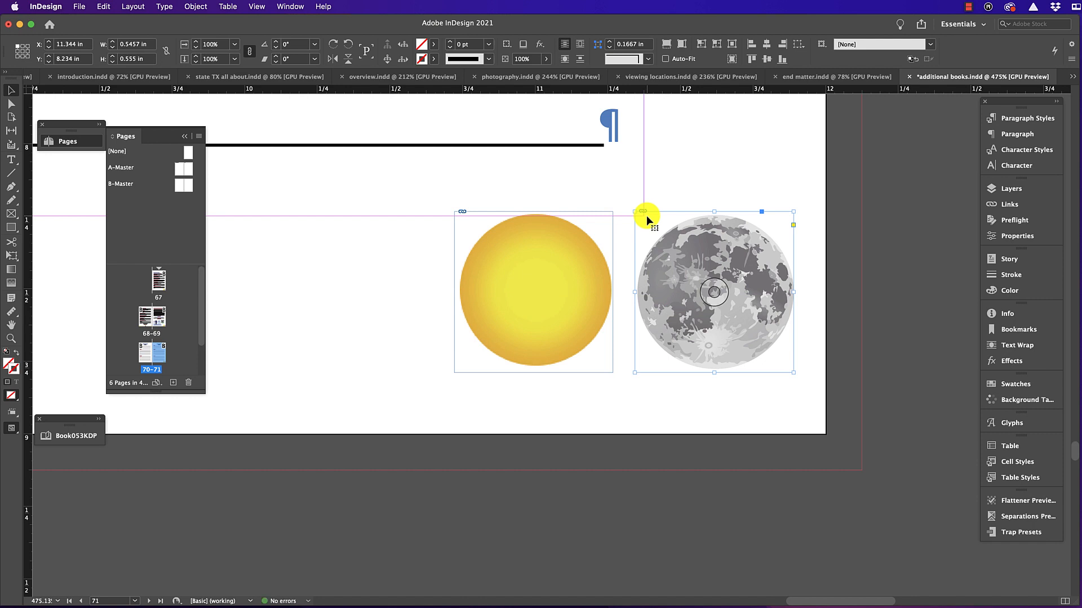
left_click(290, 6)
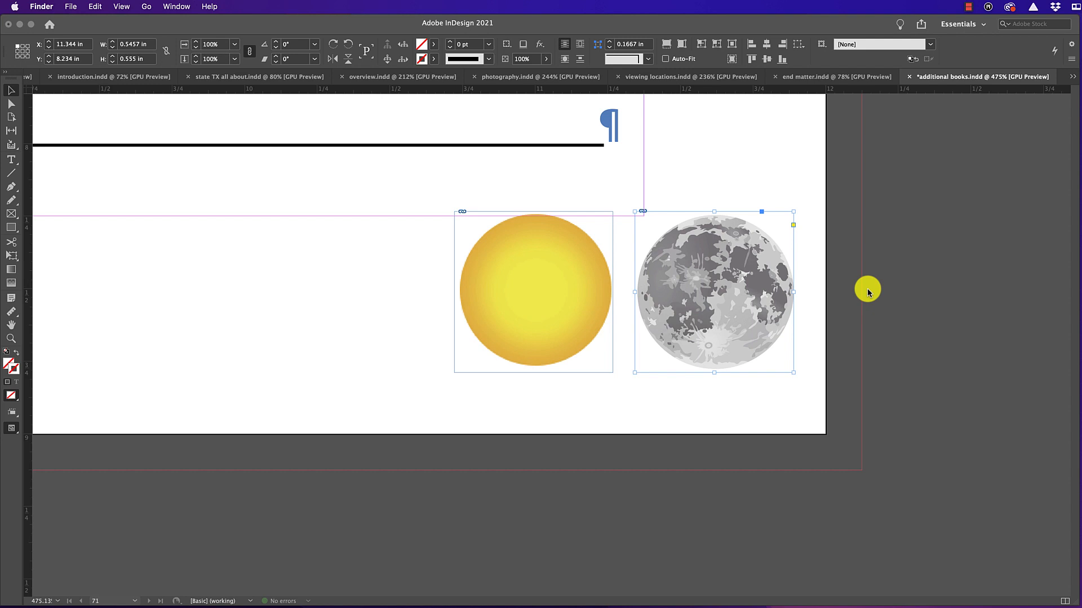
mouse_move(835, 285)
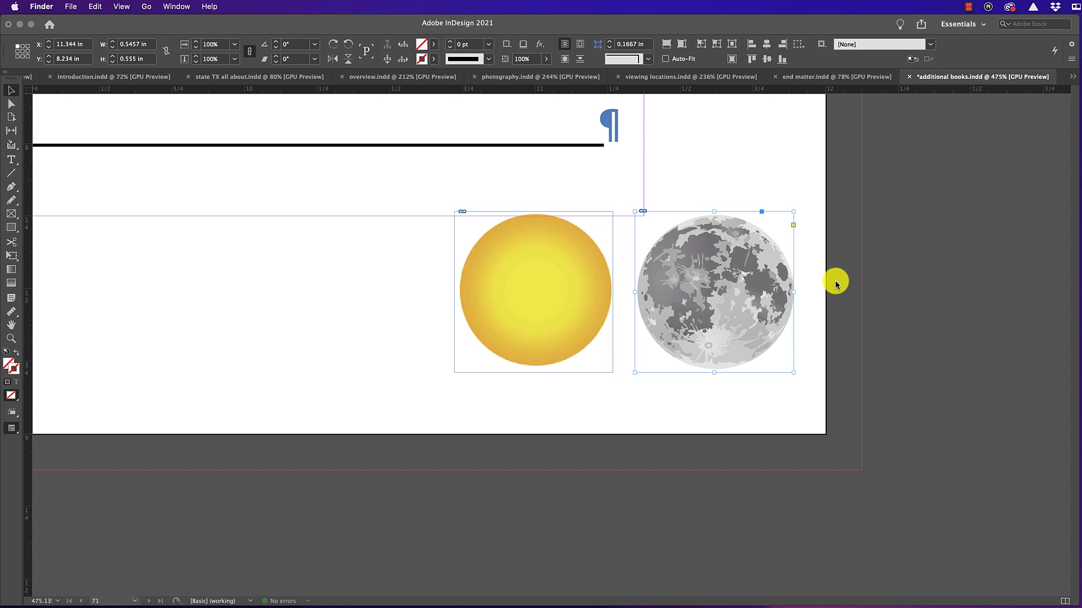